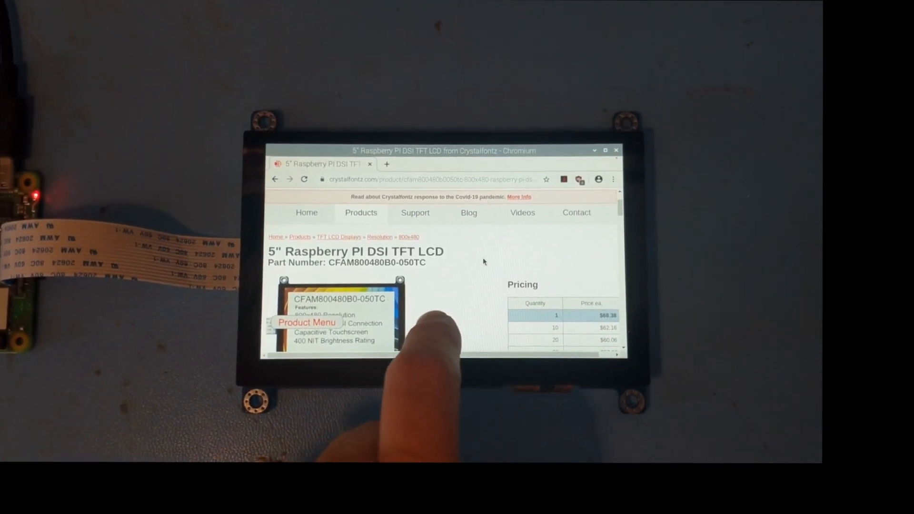
# Scroll the product page past the pricing table to the Description section
pyautogui.scroll(-3)
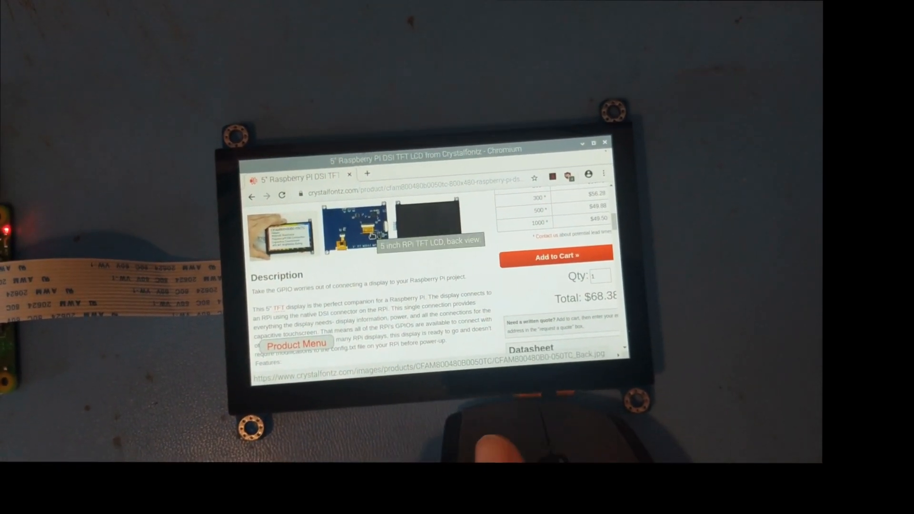
# Scroll further until the Datasheet and Files links sit beside the features list
pyautogui.scroll(-3)
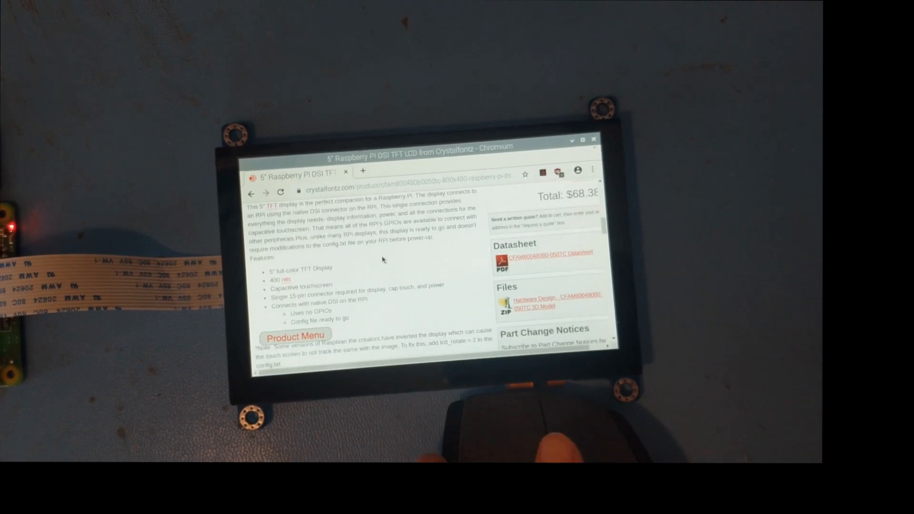
pyautogui.scroll(3)
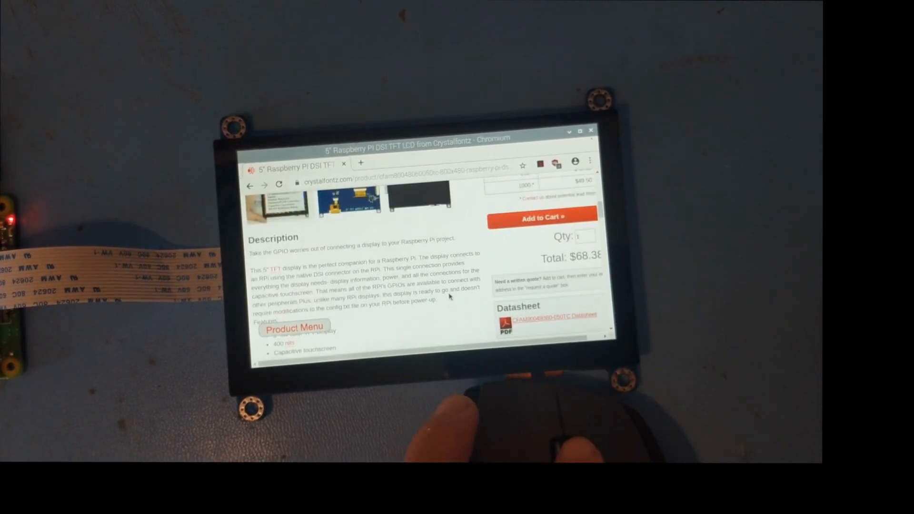
pyautogui.scroll(-3)
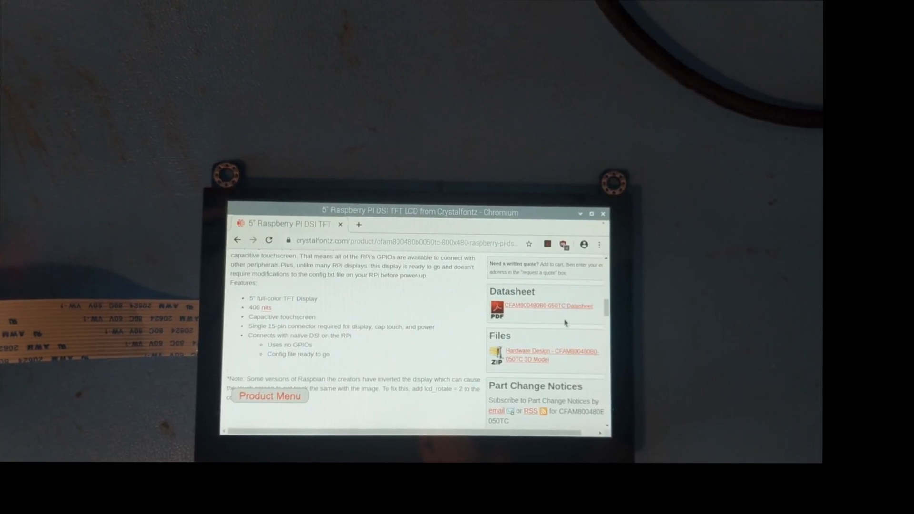
# Download the CFAM800480B0-050TC Datasheet and view its first page in a new tab
pyautogui.click(544, 306)
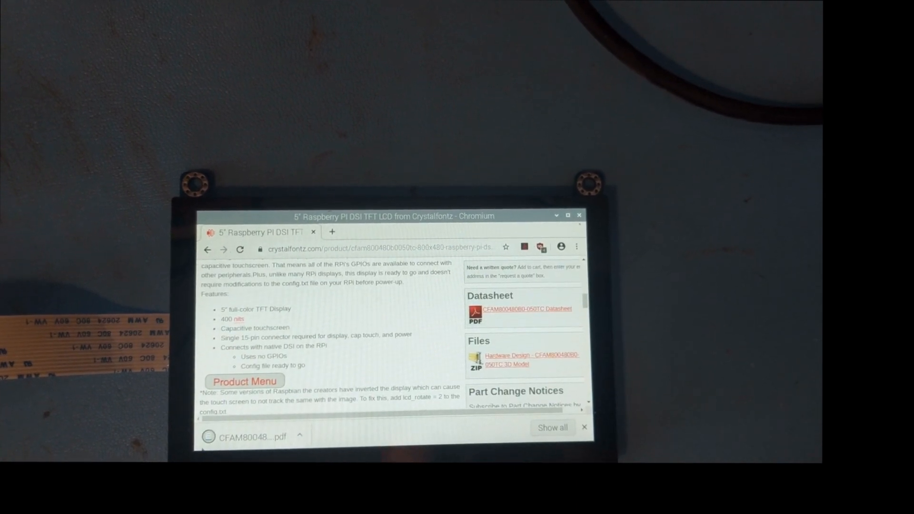
pyautogui.click(526, 309)
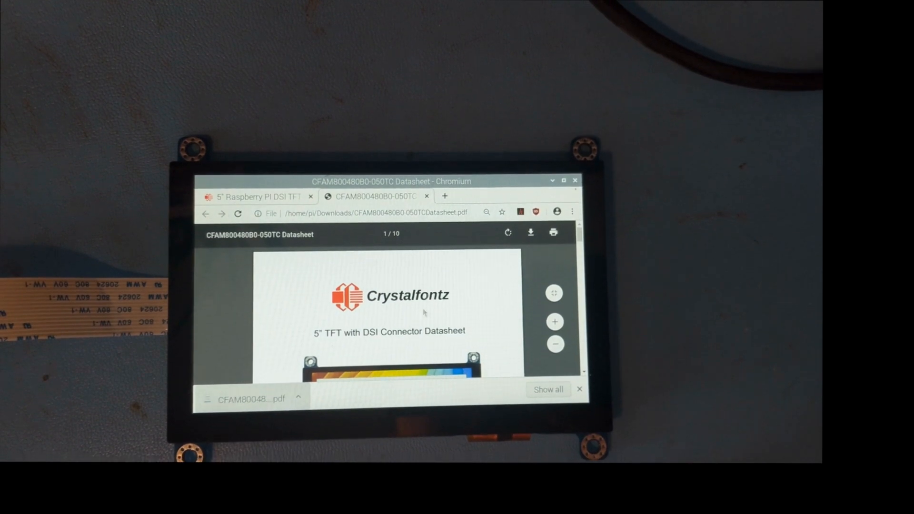
pyautogui.scroll(-3)
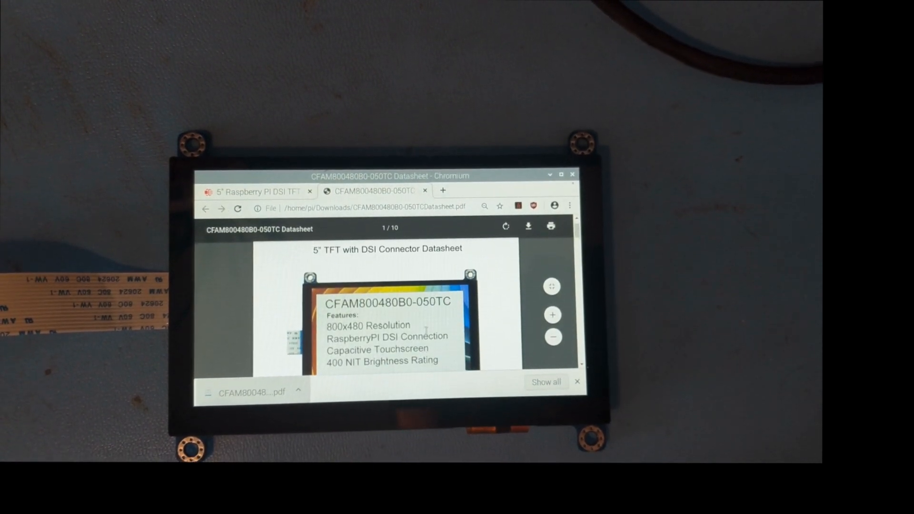